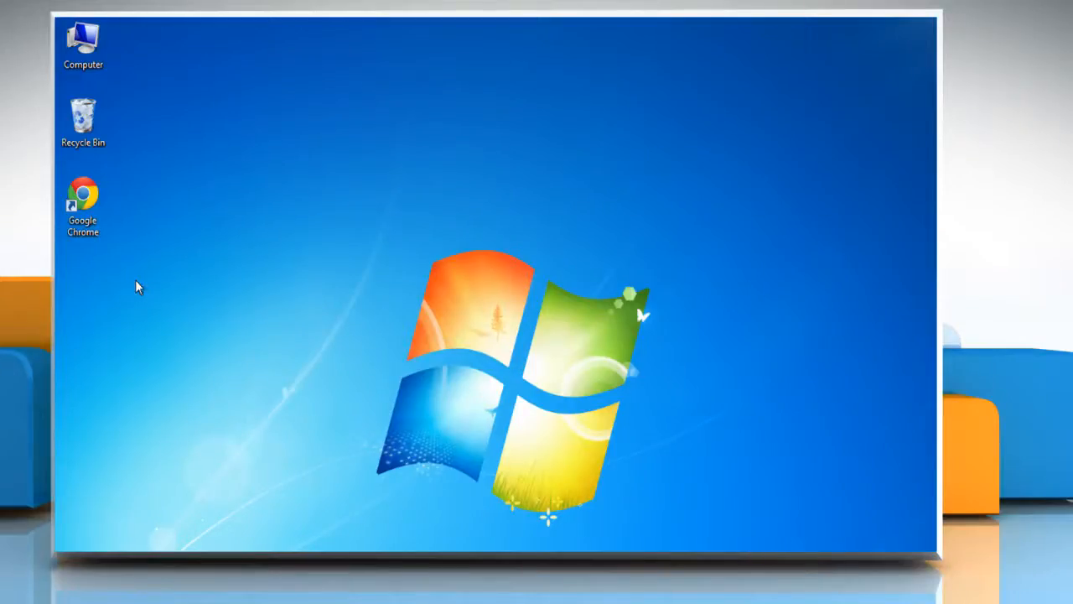
# Launch Google Chrome from its desktop shortcut and sign in to the Gmail account.
pyautogui.click(82, 201)
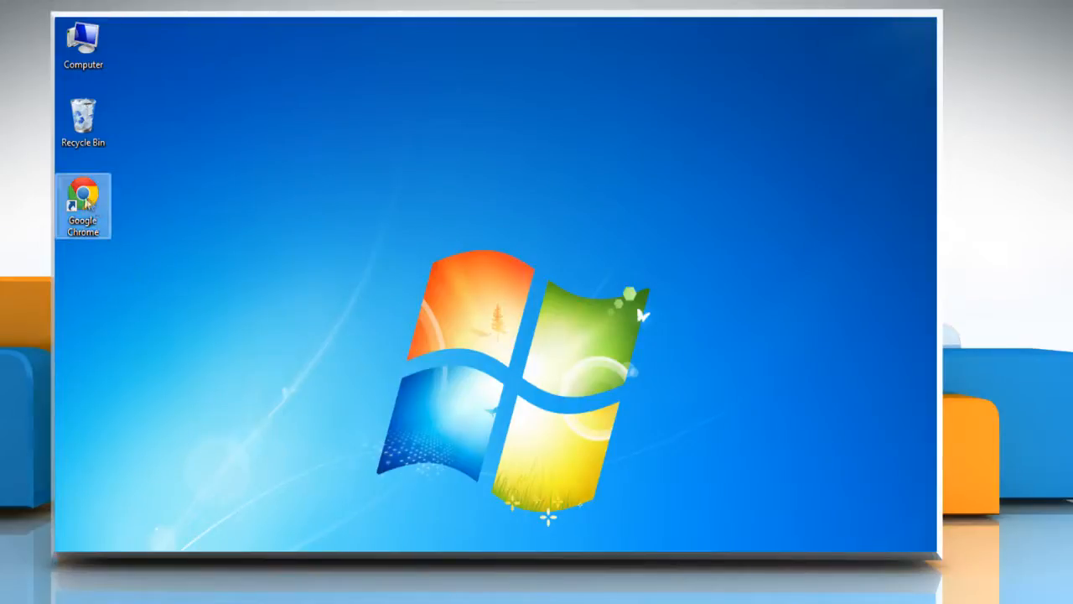
pyautogui.doubleClick(83, 206)
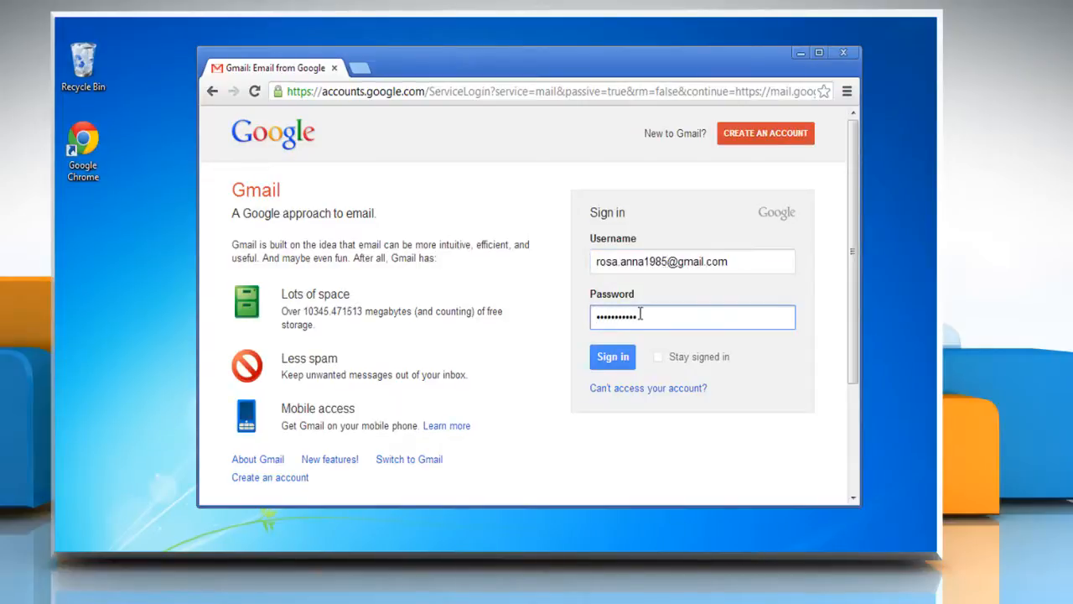
pyautogui.click(612, 356)
pyautogui.write('is:mute')
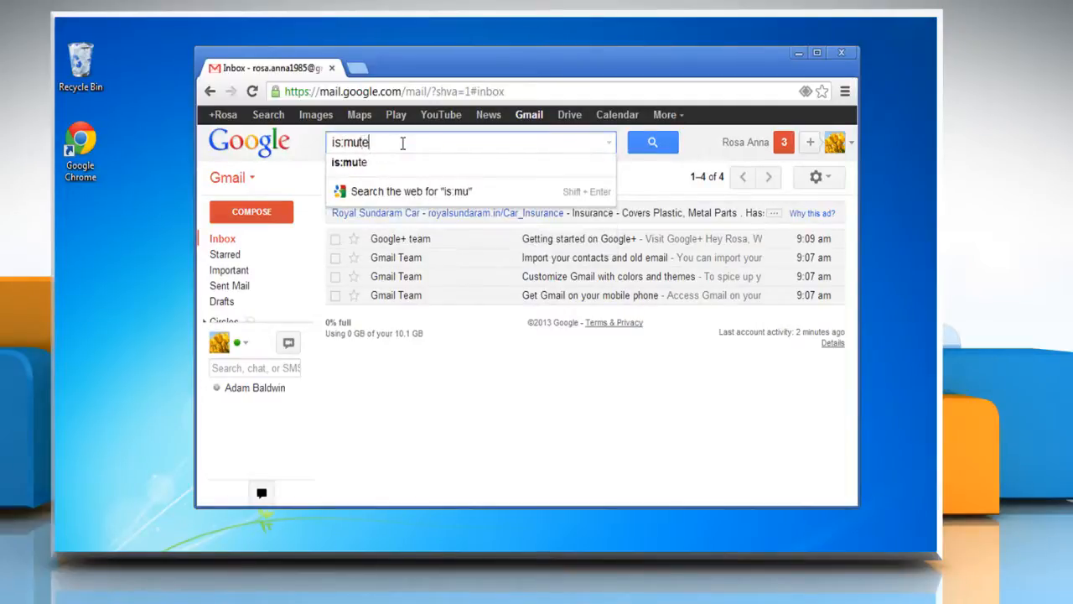
pyautogui.click(653, 142)
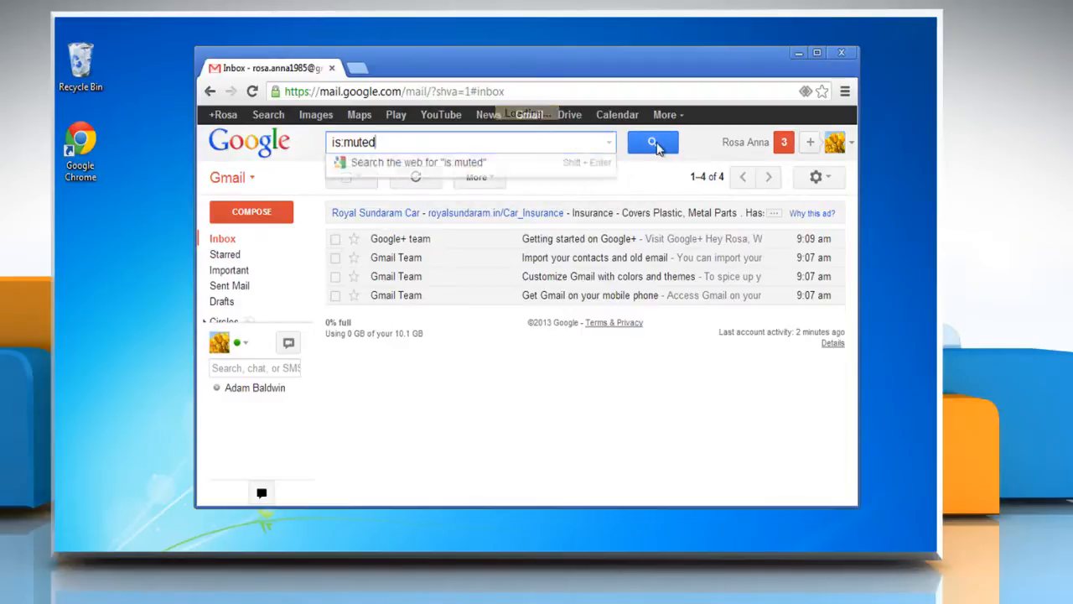
pyautogui.click(652, 142)
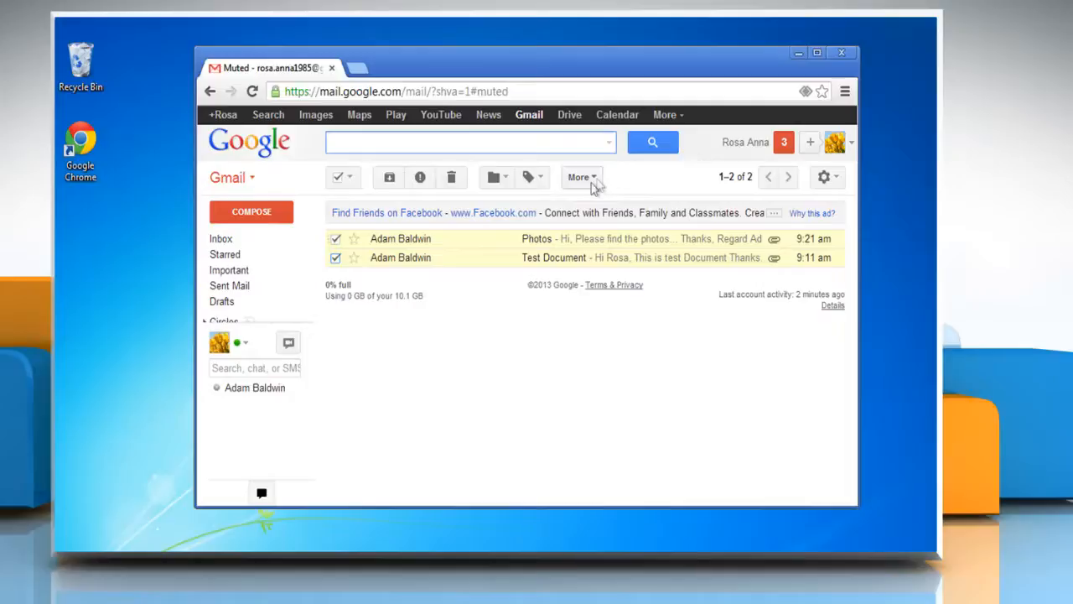
pyautogui.click(579, 177)
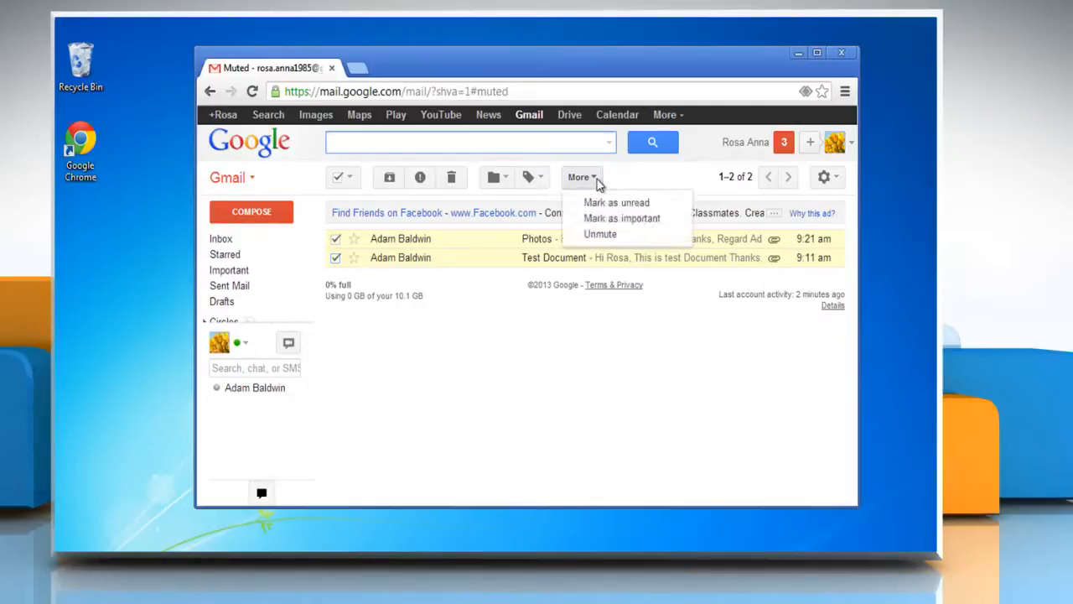
pyautogui.click(600, 234)
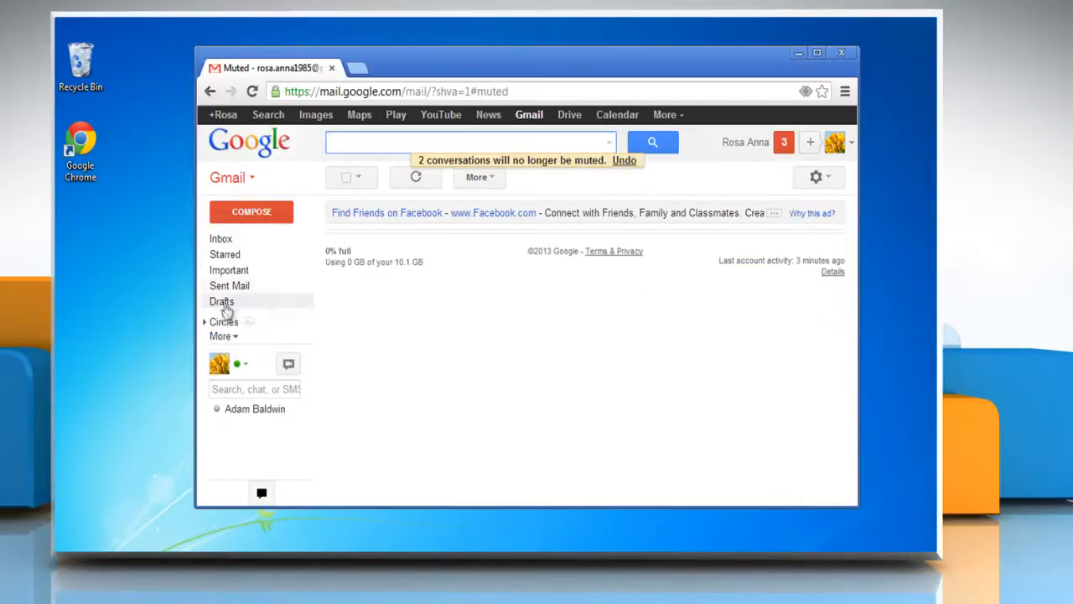
# Move the Photos and Test Document conversations from All Mail back to the Inbox.
pyautogui.click(220, 336)
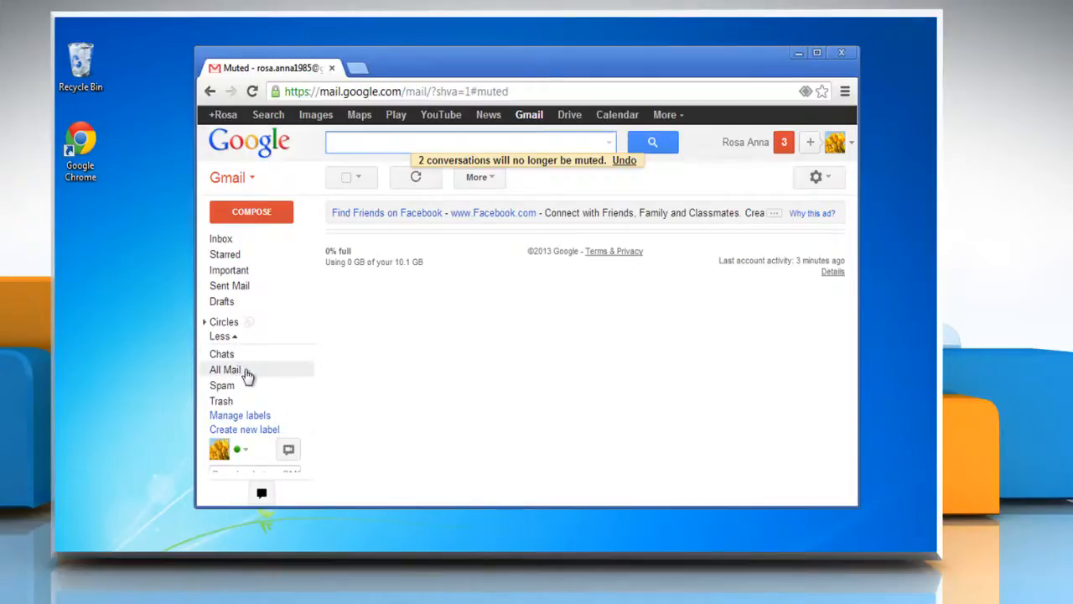
pyautogui.click(225, 369)
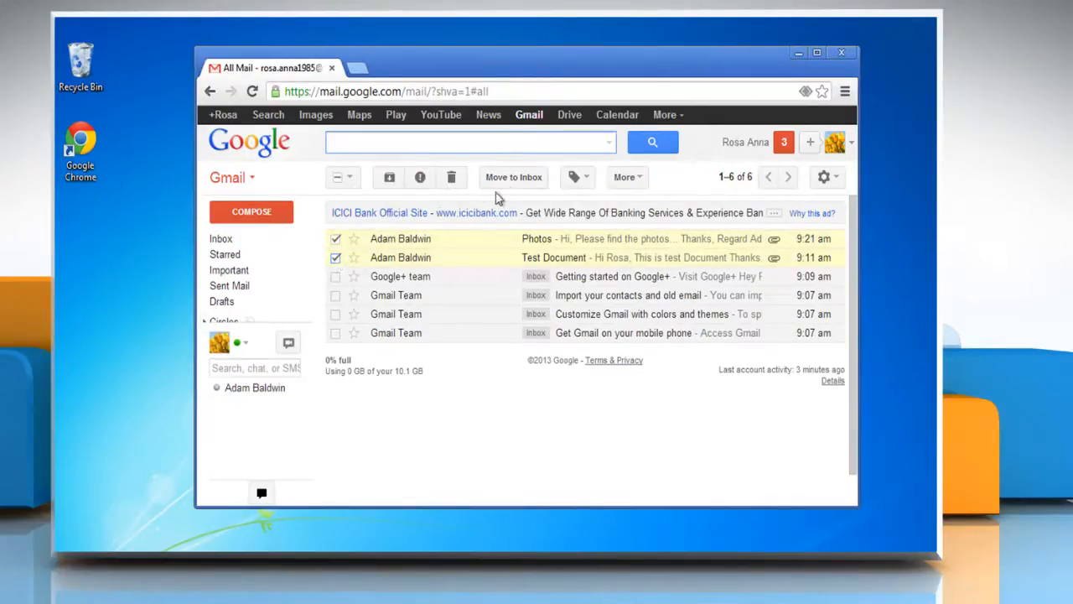
pyautogui.click(513, 177)
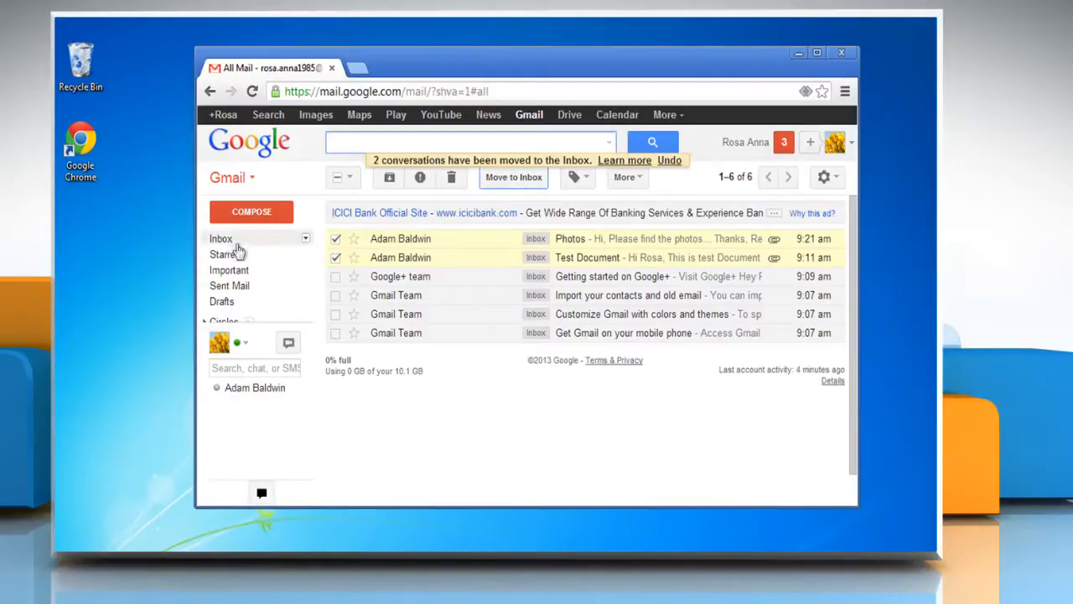
# Open the Inbox to confirm Photos and Test Document now appear there.
pyautogui.click(222, 238)
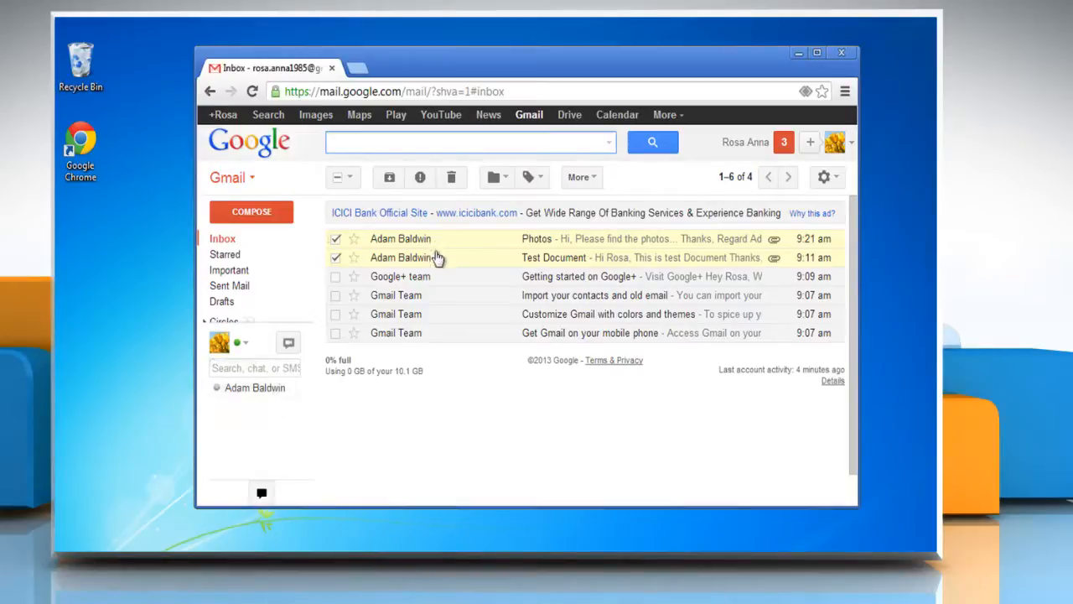
pyautogui.moveTo(500, 291)
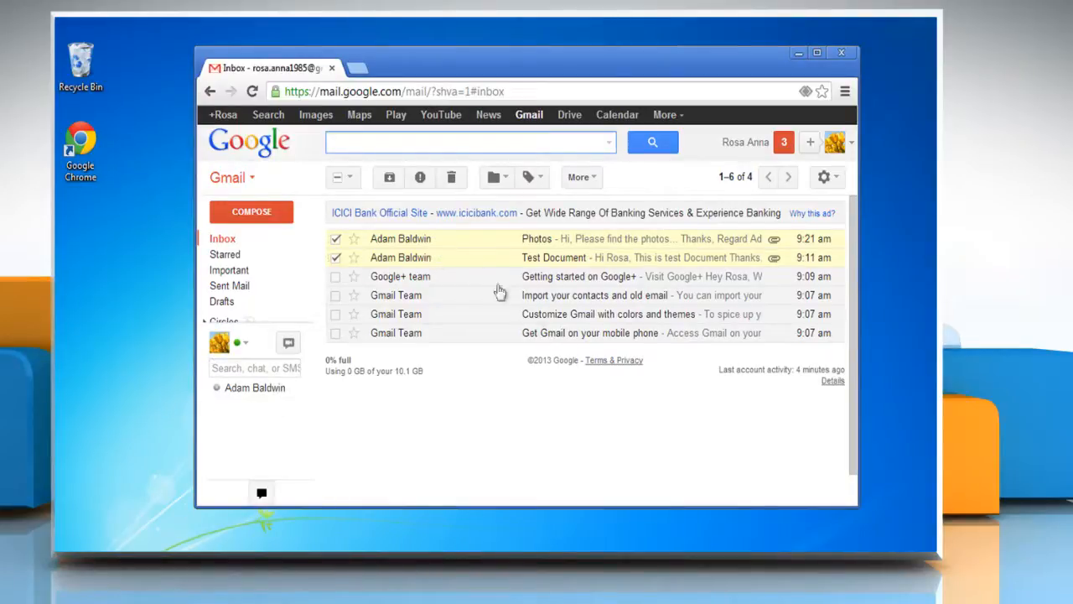
pyautogui.moveTo(636, 410)
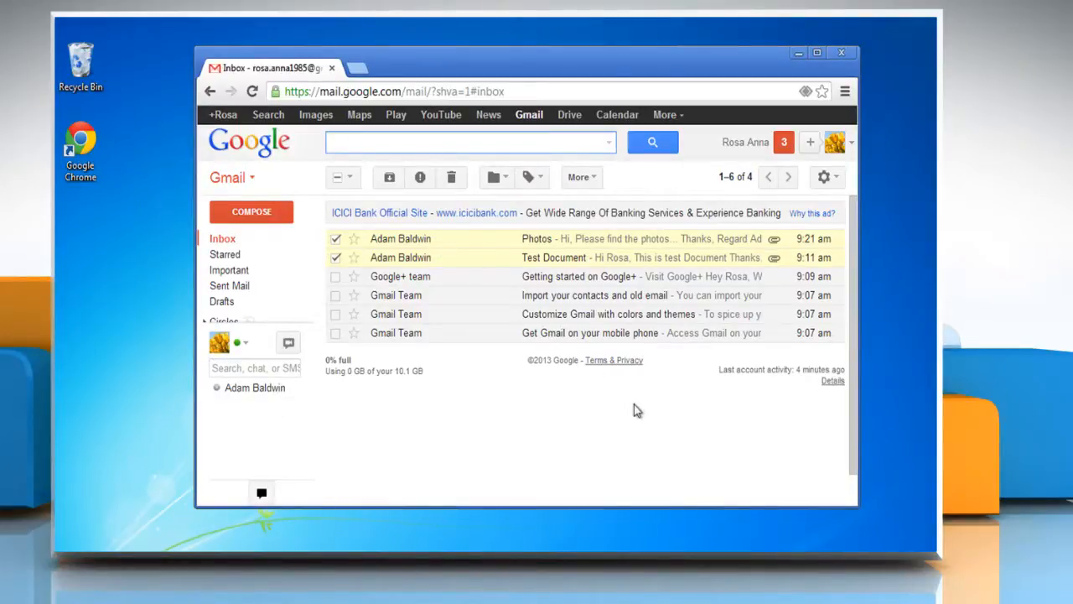